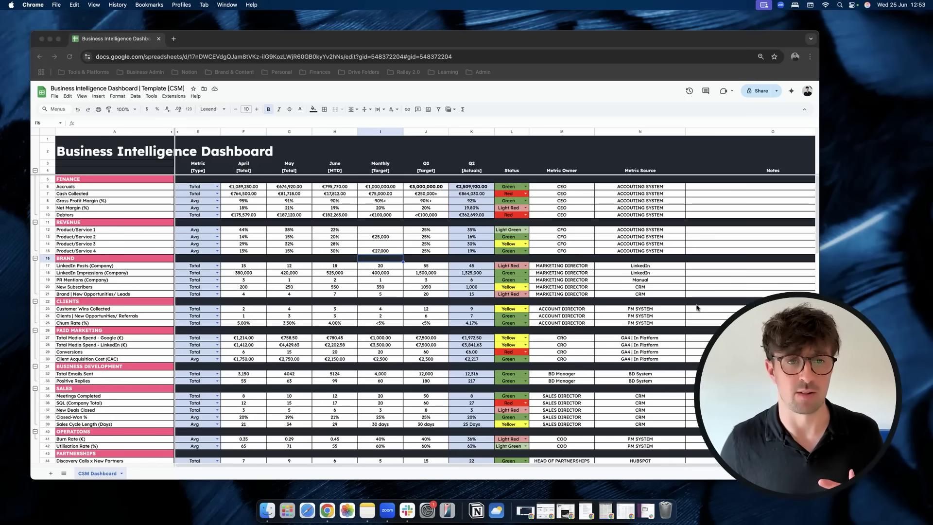
Review the finance metrics, checking the SQL metric type and April gross profit margin
{"action": "scroll", "scroll_direction": "down", "scroll_amount": 3}
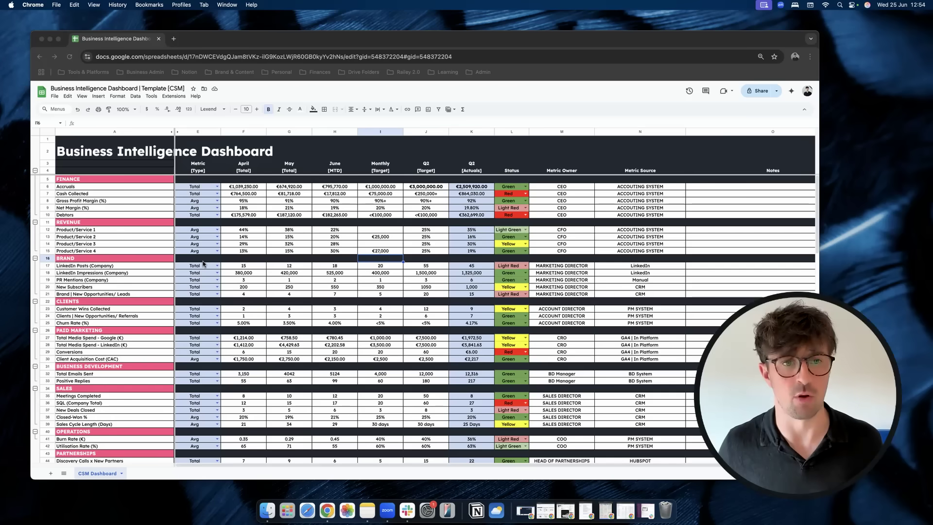
{"action": "mouse_move", "coordinate": [235, 254]}
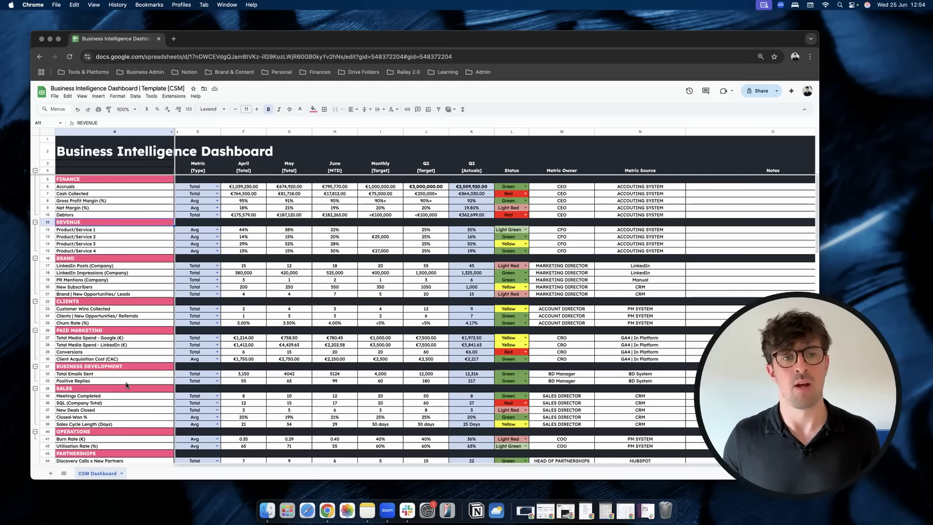
{"action": "mouse_move", "coordinate": [116, 206]}
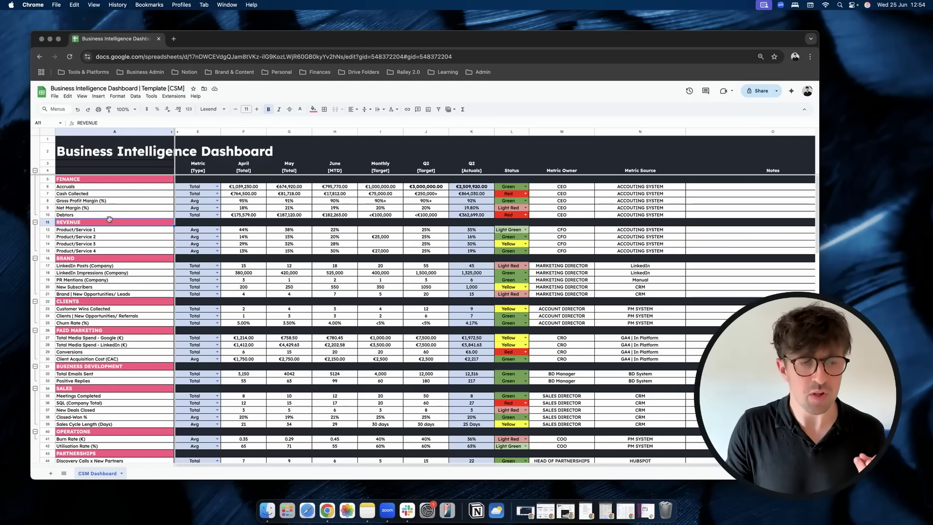
{"action": "mouse_move", "coordinate": [109, 280]}
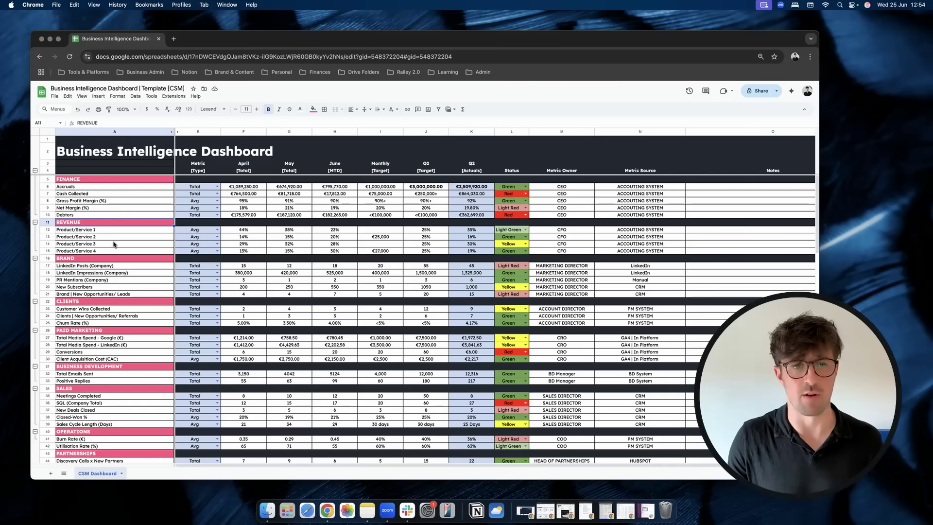
{"action": "scroll", "scroll_direction": "down", "scroll_amount": 3}
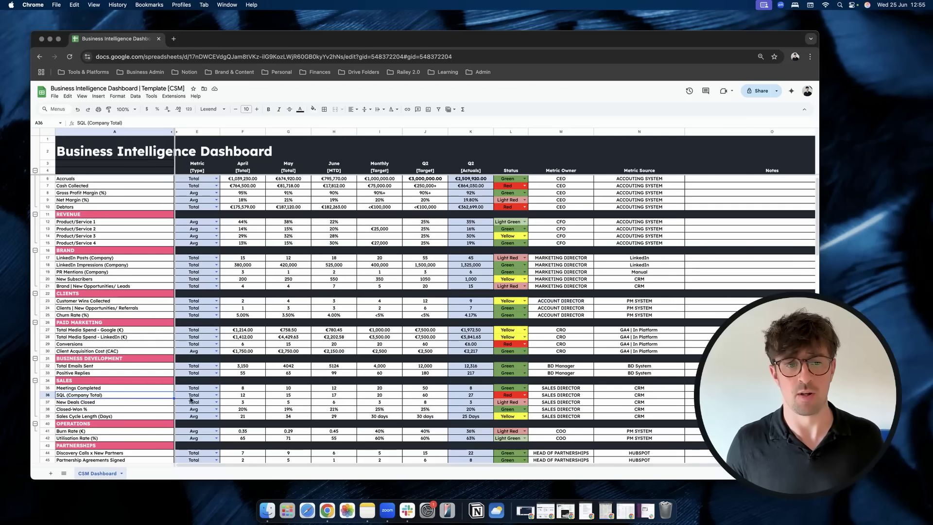
{"action": "left_click", "coordinate": [196, 394]}
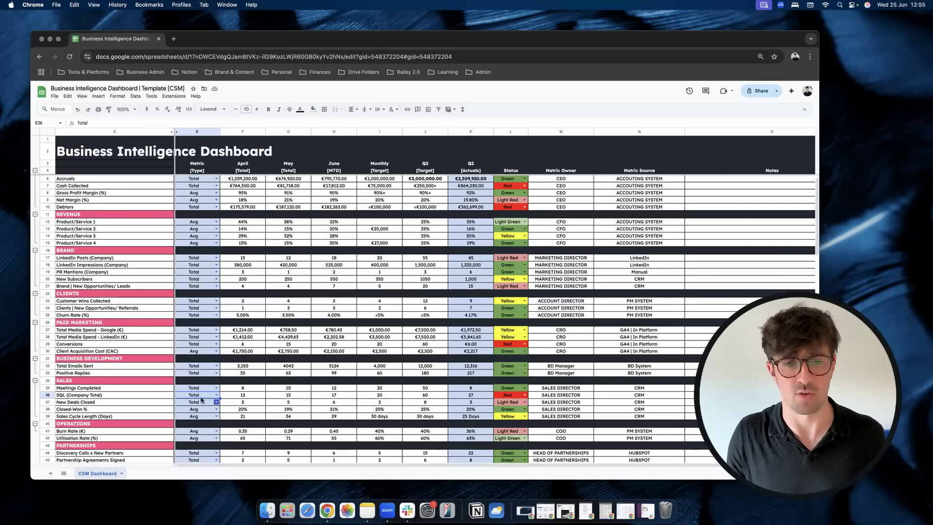
{"action": "mouse_move", "coordinate": [166, 400]}
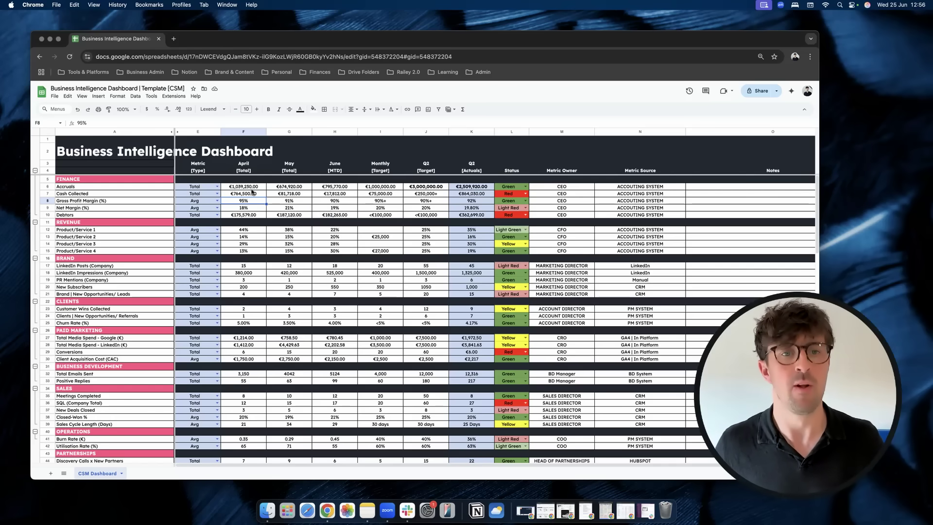
{"action": "left_click", "coordinate": [243, 187]}
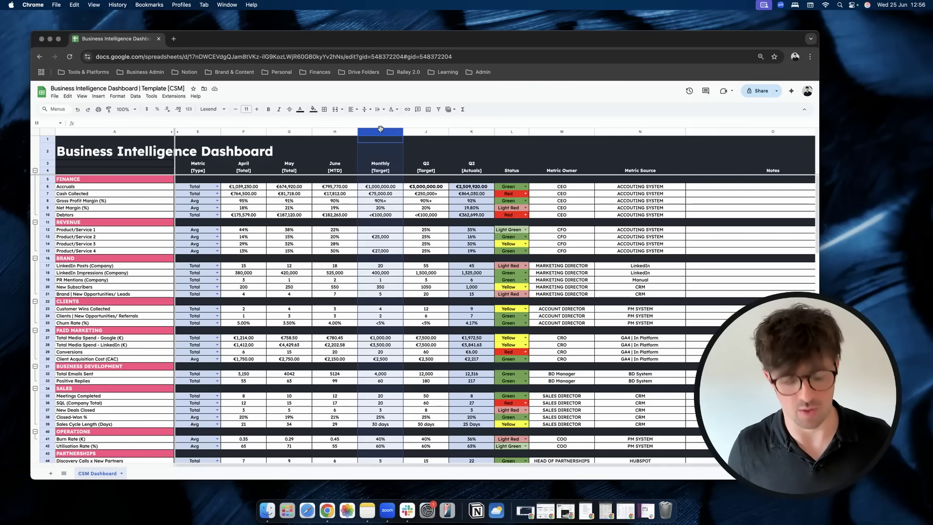
Set the Cash Collected monthly target to €750,000.00, checking neighbouring Net Margin and Debtors targets
{"action": "left_click", "coordinate": [426, 131]}
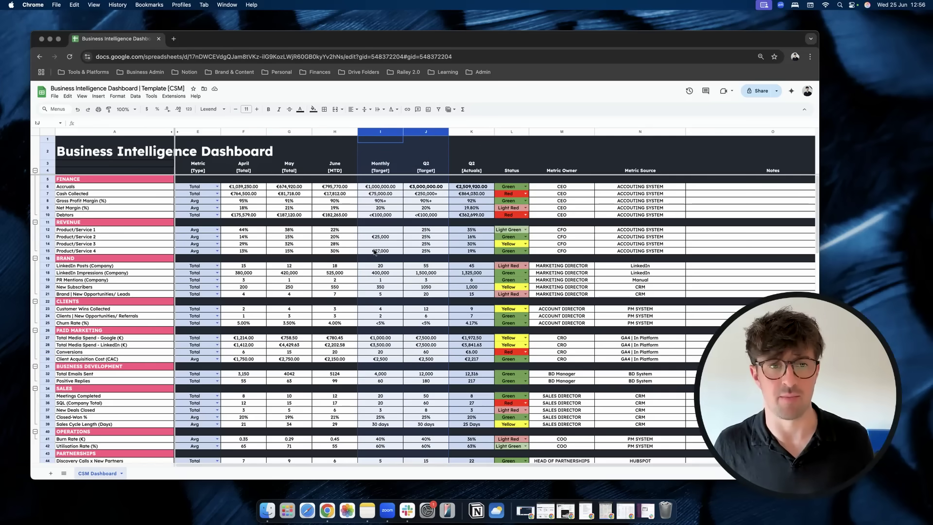
{"action": "mouse_move", "coordinate": [370, 250]}
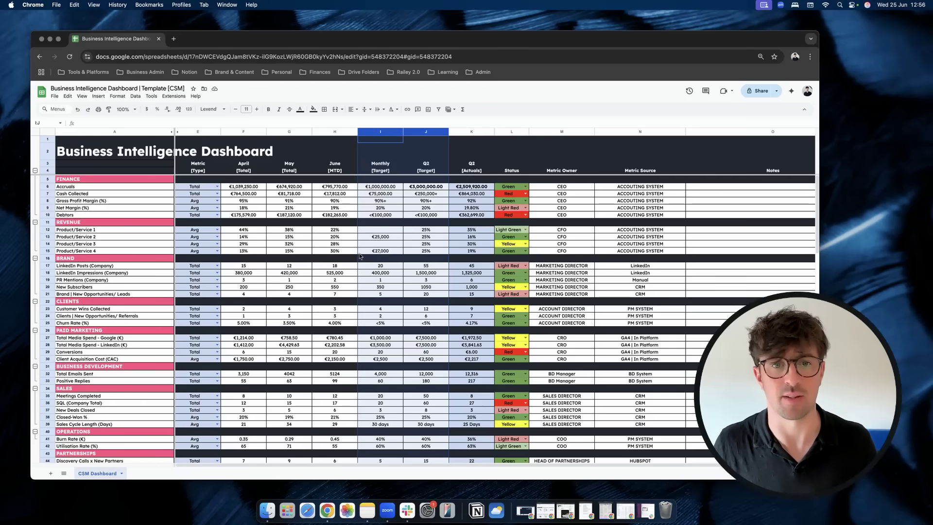
{"action": "left_click", "coordinate": [380, 244]}
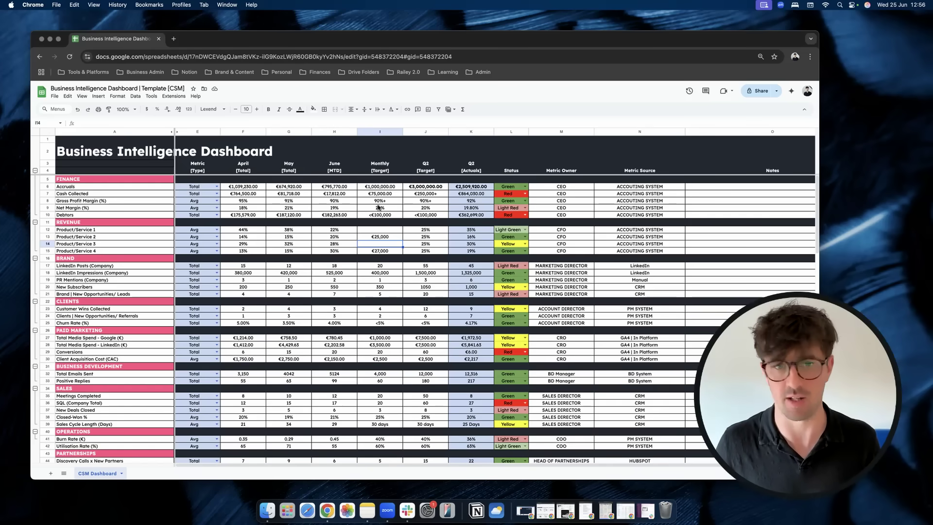
{"action": "left_click", "coordinate": [380, 208]}
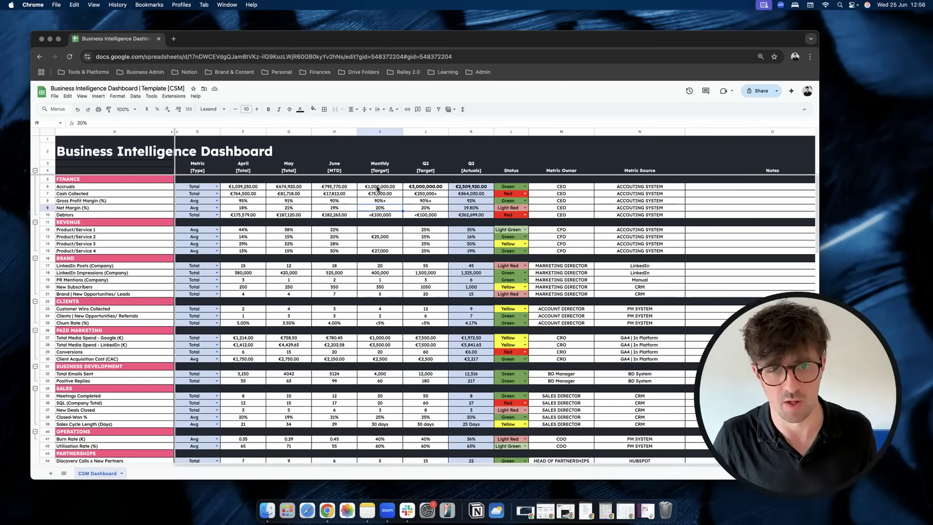
{"action": "left_click", "coordinate": [379, 186]}
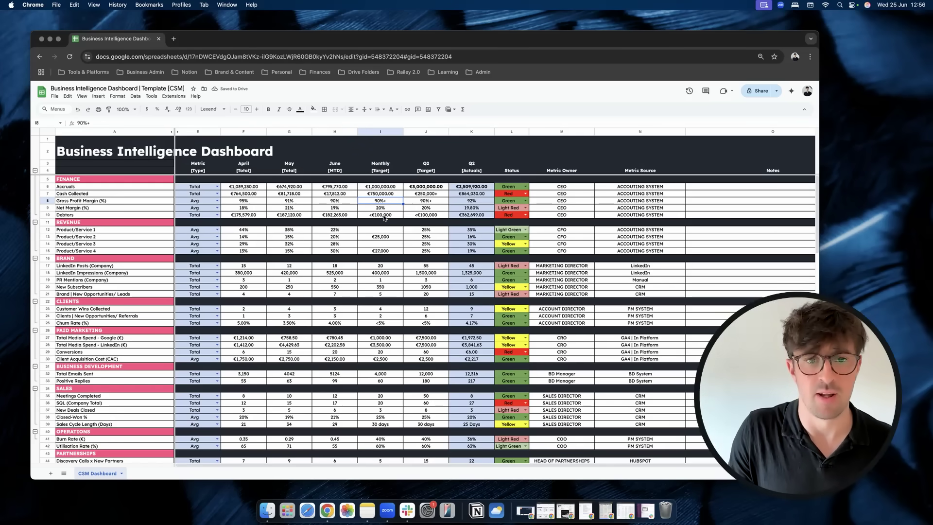
{"action": "left_click", "coordinate": [382, 215]}
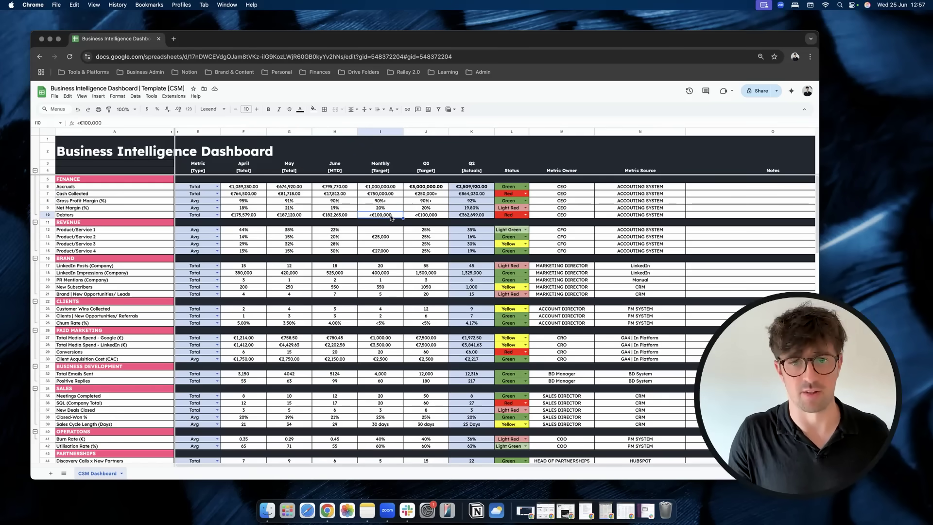
{"action": "mouse_move", "coordinate": [420, 215]}
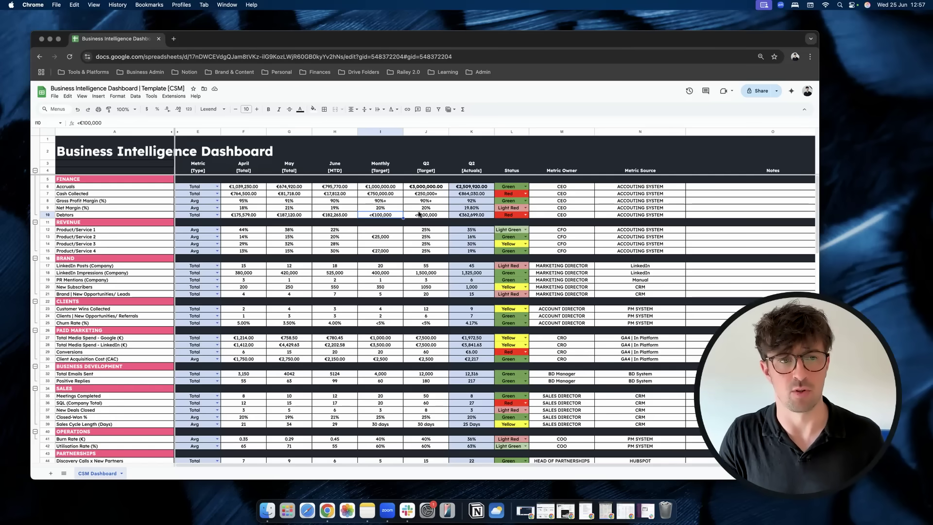
{"action": "mouse_move", "coordinate": [450, 199]}
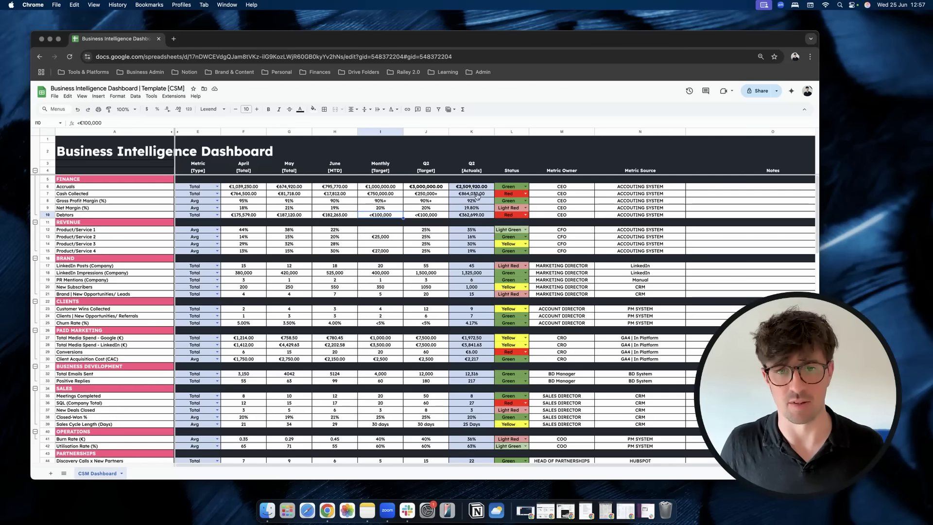
Change the Accruals row status from Green to Light Green
{"action": "left_click", "coordinate": [472, 187]}
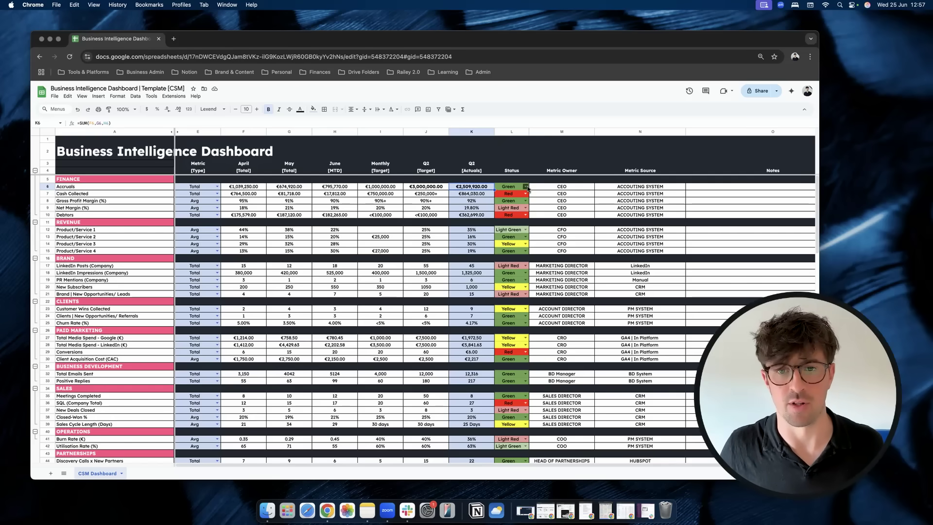
{"action": "left_click", "coordinate": [525, 187]}
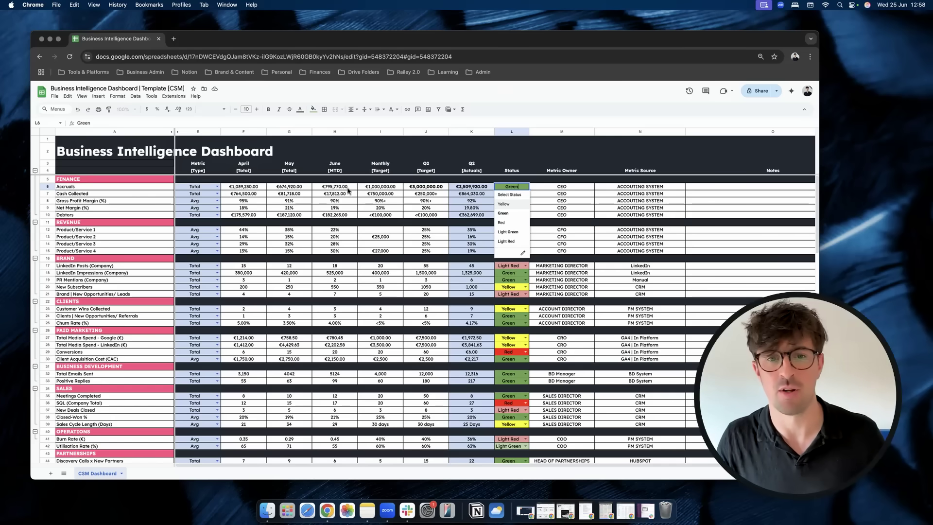
{"action": "mouse_move", "coordinate": [507, 231]}
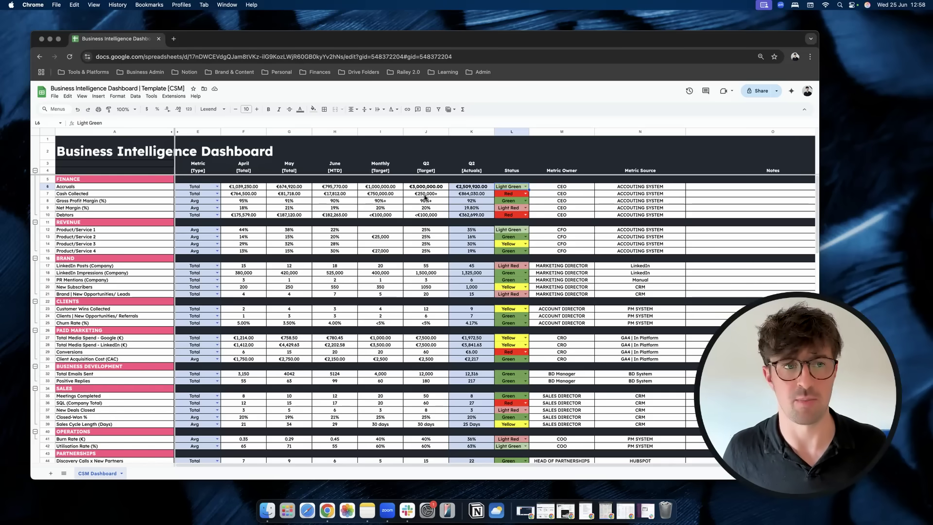
{"action": "left_click", "coordinate": [511, 192]}
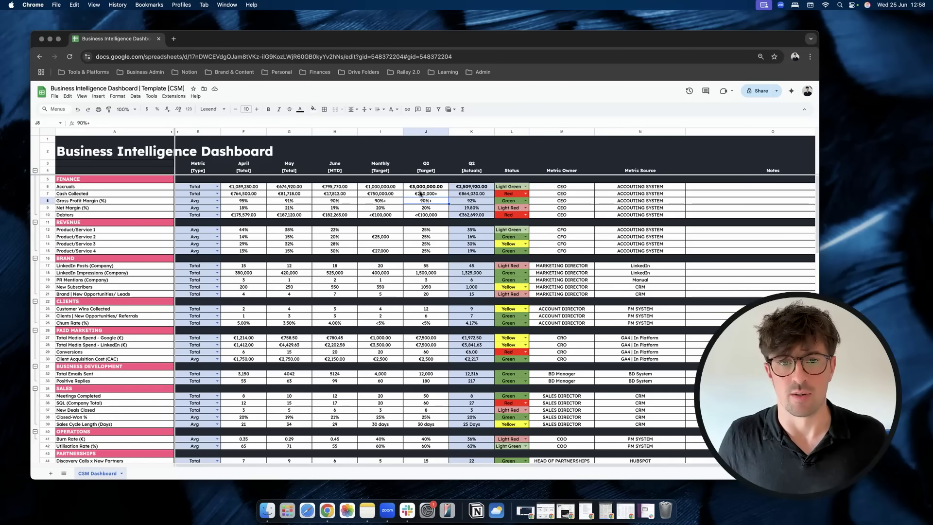
{"action": "left_click", "coordinate": [426, 186]}
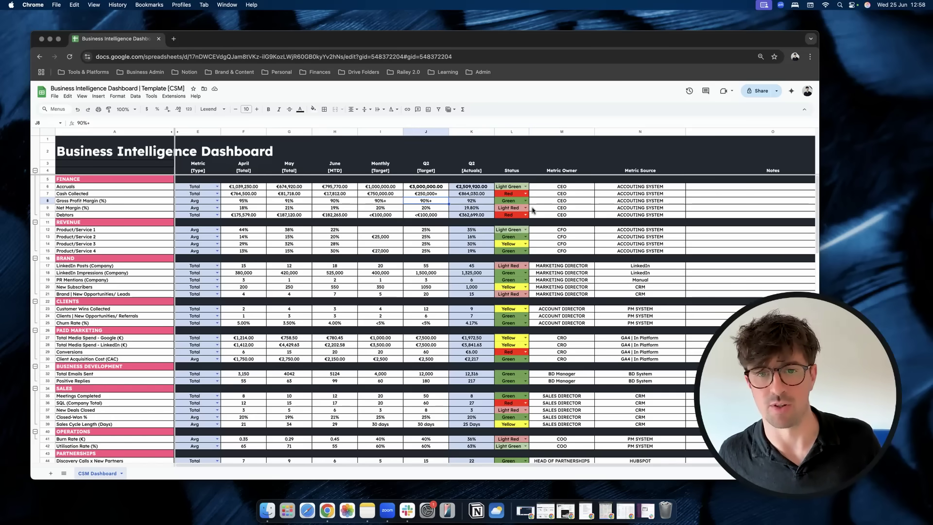
{"action": "left_click", "coordinate": [525, 208]}
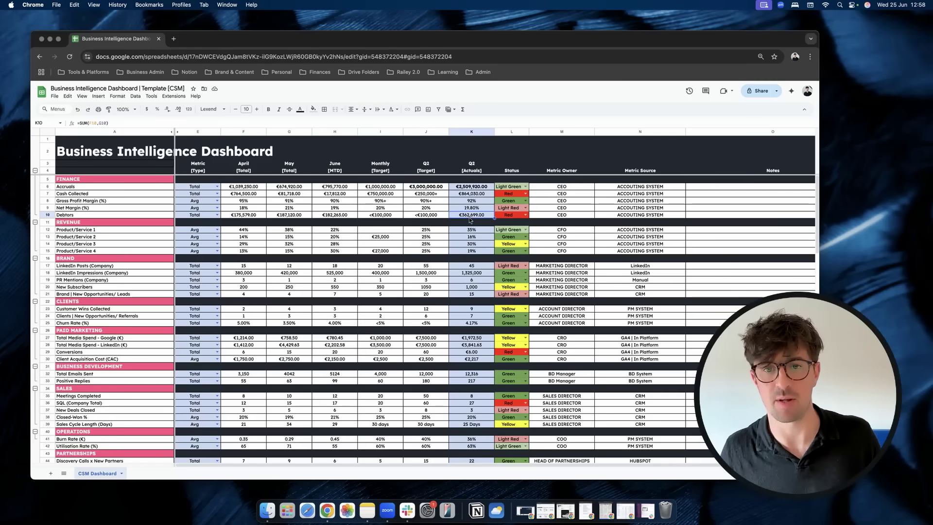
Fill 25% monthly targets down the four Product/Service revenue rows
{"action": "scroll", "scroll_direction": "down", "scroll_amount": 3}
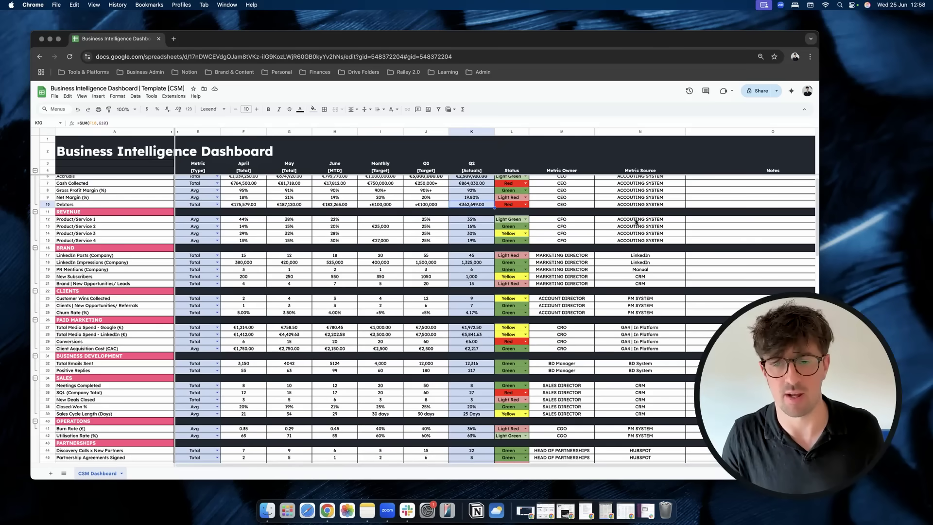
{"action": "left_click", "coordinate": [640, 233]}
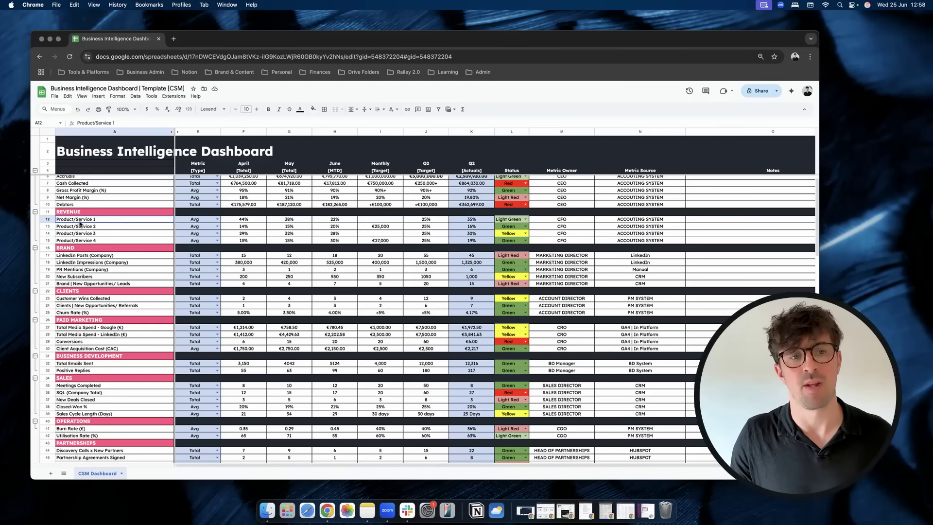
{"action": "left_click_drag", "start_coordinate": [81, 219], "coordinate": [81, 240]}
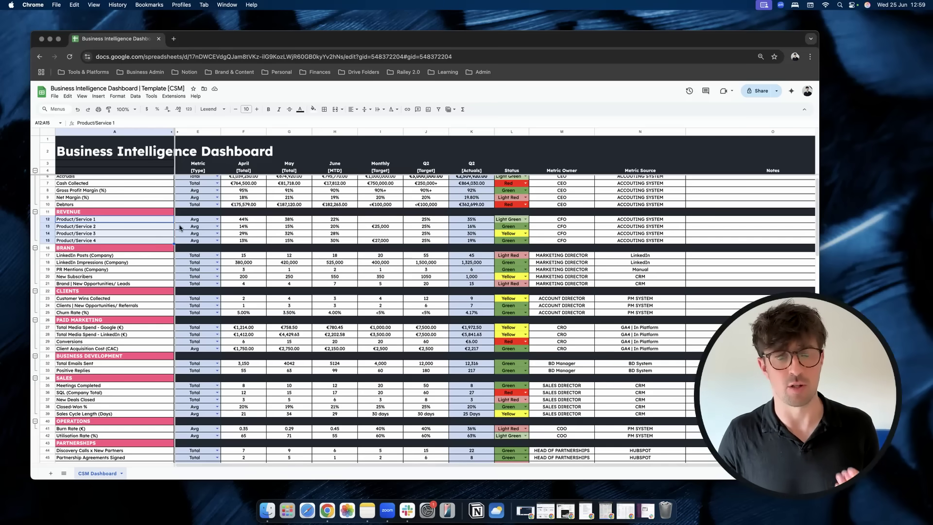
{"action": "left_click", "coordinate": [199, 225]}
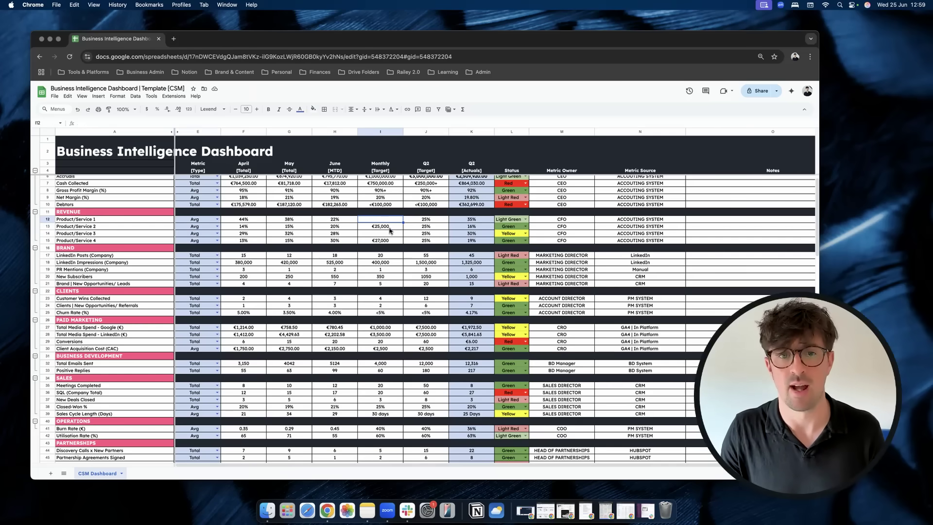
{"action": "left_click", "coordinate": [425, 219]}
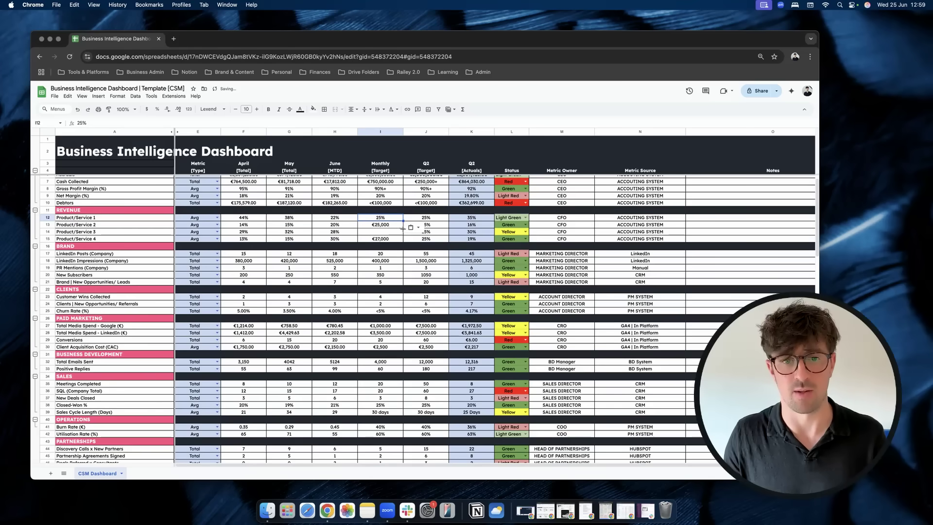
{"action": "left_click_drag", "start_coordinate": [380, 217], "coordinate": [380, 239]}
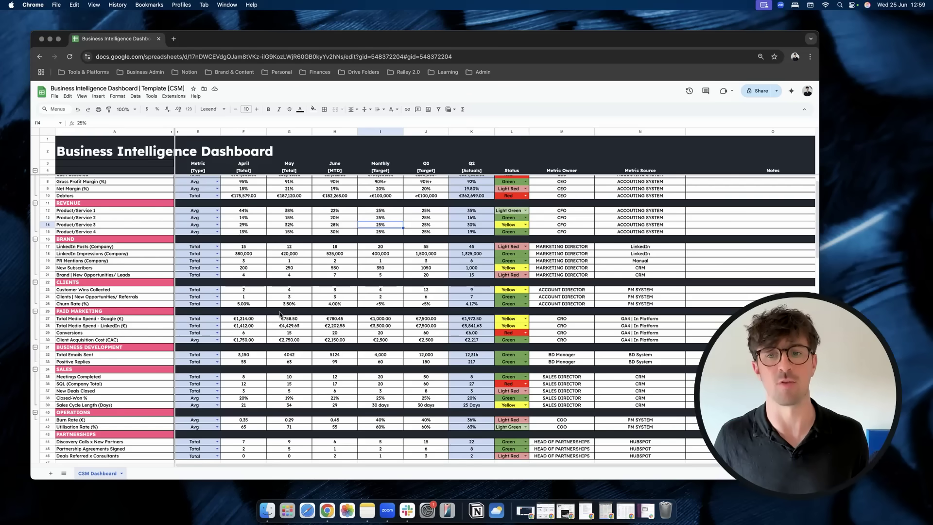
{"action": "mouse_move", "coordinate": [260, 261]}
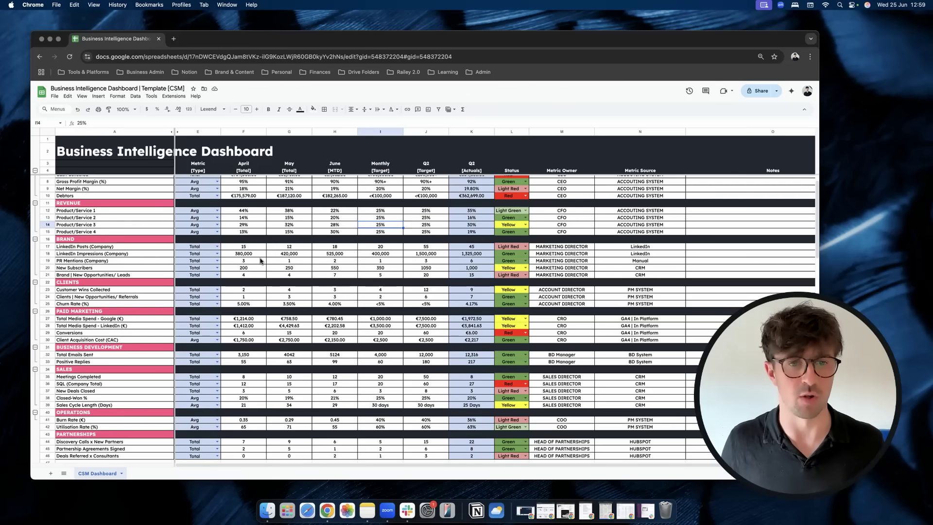
{"action": "scroll", "scroll_direction": "down", "scroll_amount": 3}
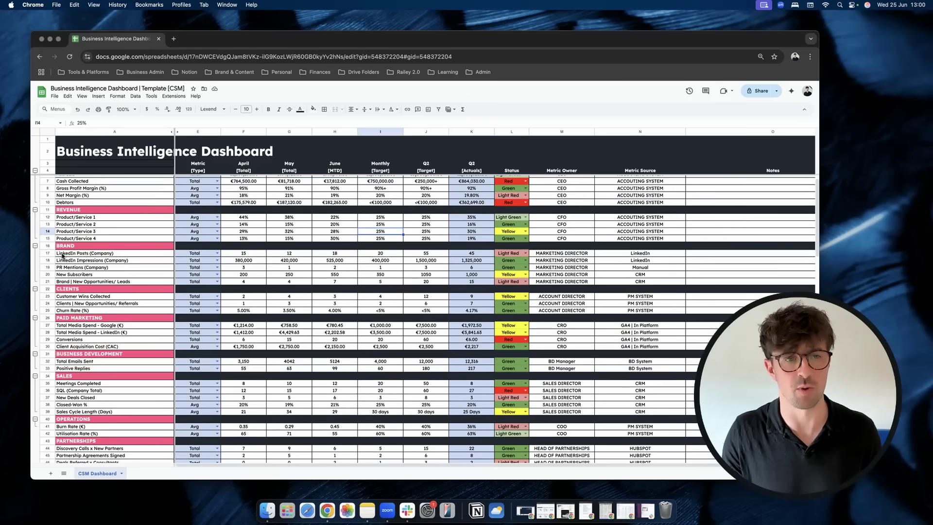
{"action": "scroll", "scroll_direction": "down", "scroll_amount": 3}
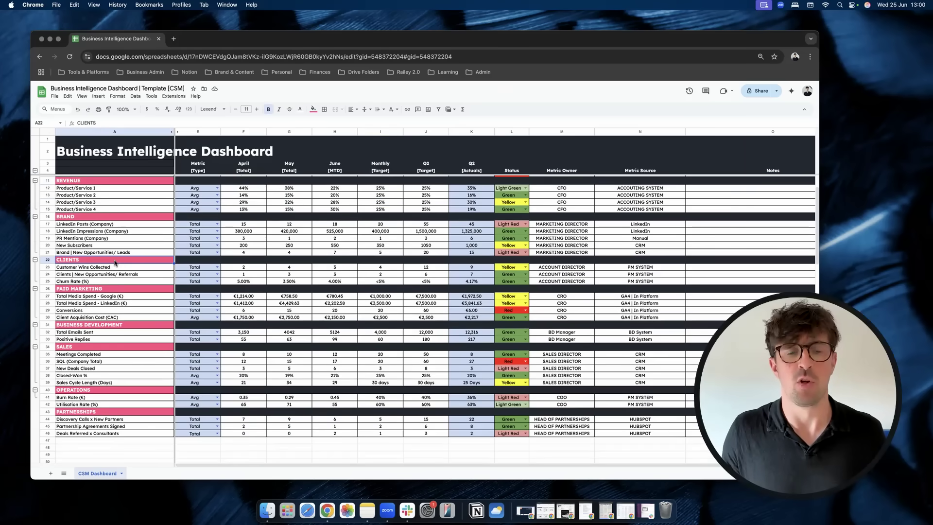
{"action": "scroll", "scroll_direction": "up", "scroll_amount": 3}
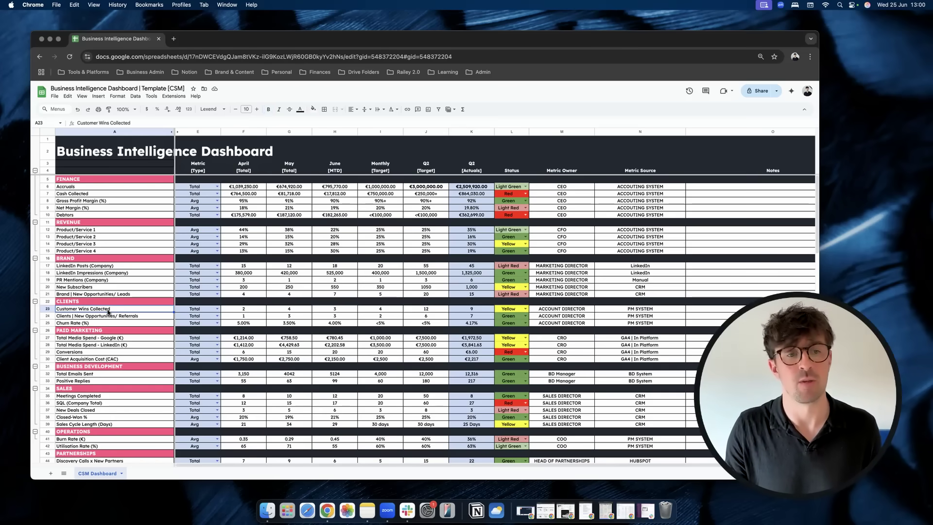
{"action": "scroll", "scroll_direction": "down", "scroll_amount": 3}
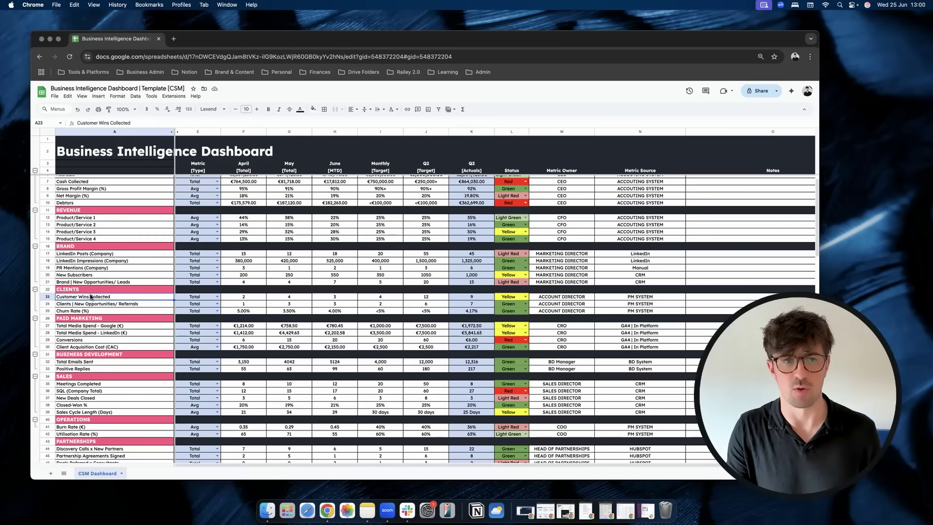
{"action": "left_click", "coordinate": [95, 303]}
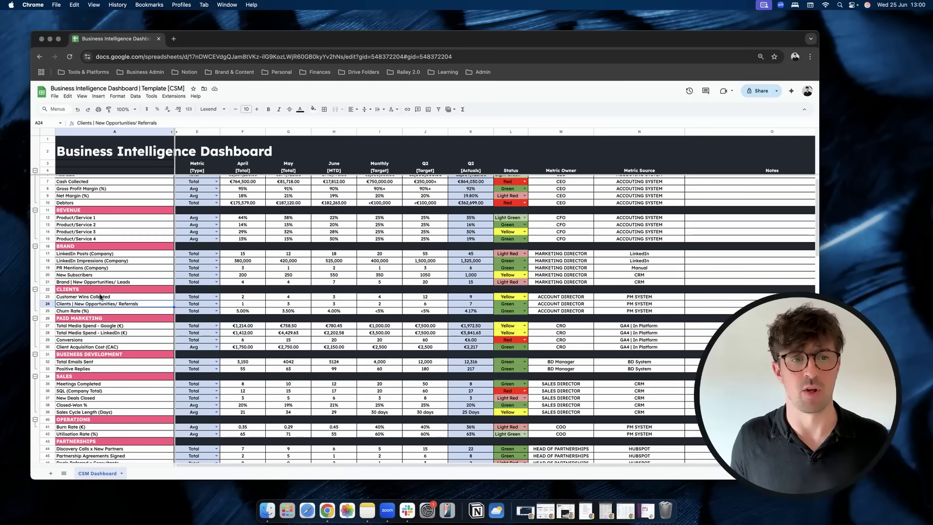
{"action": "left_click", "coordinate": [84, 296]}
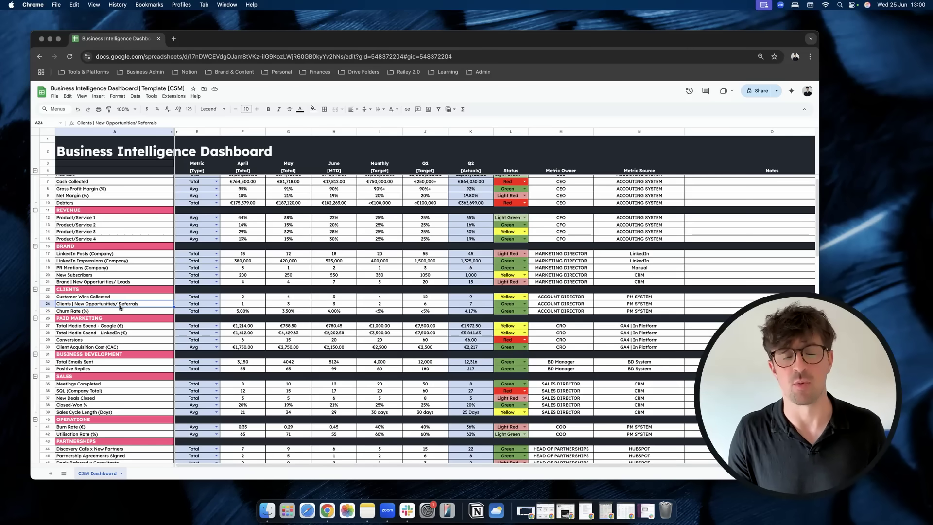
{"action": "left_click", "coordinate": [197, 303]}
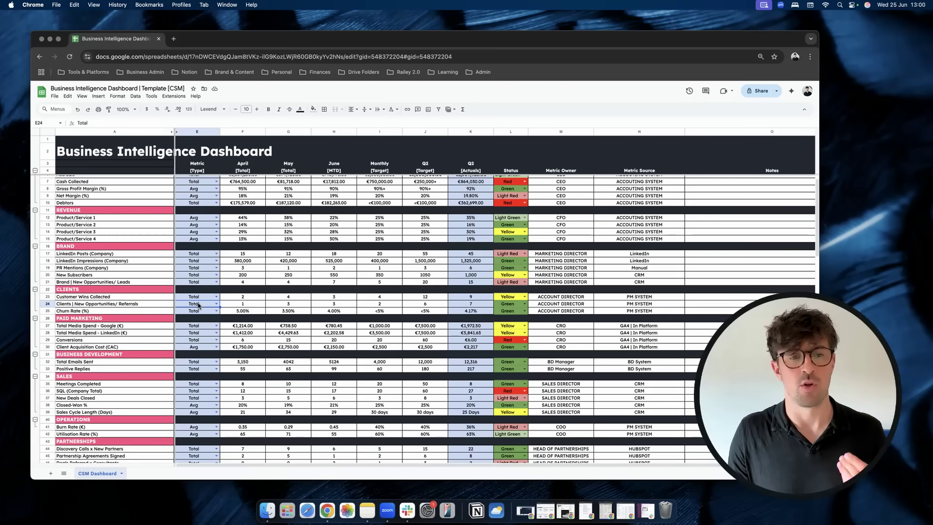
{"action": "mouse_move", "coordinate": [153, 306]}
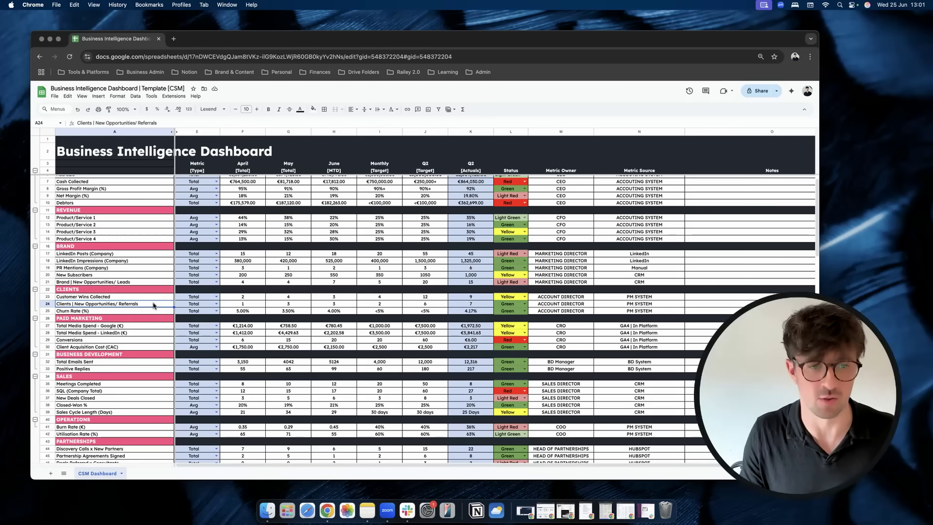
{"action": "left_click", "coordinate": [242, 304]}
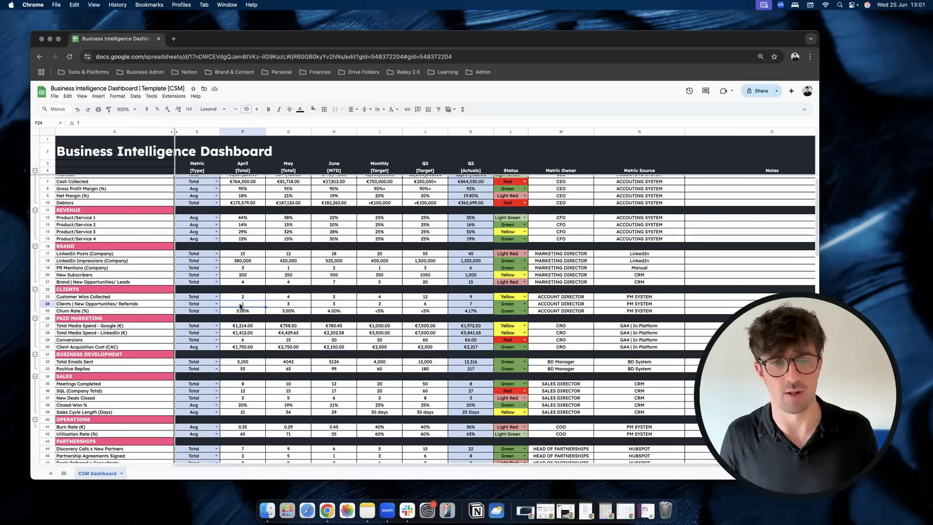
{"action": "left_click", "coordinate": [115, 311]}
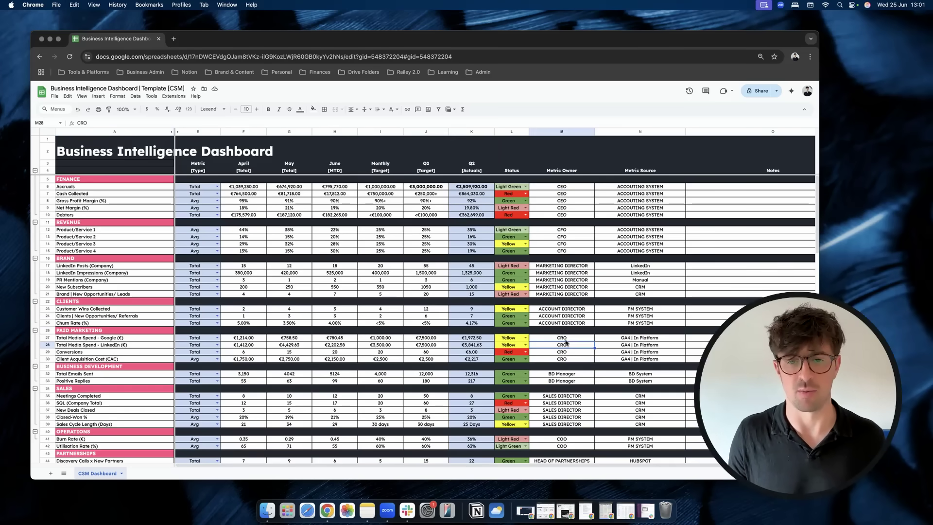
{"action": "scroll", "scroll_direction": "down", "scroll_amount": 3}
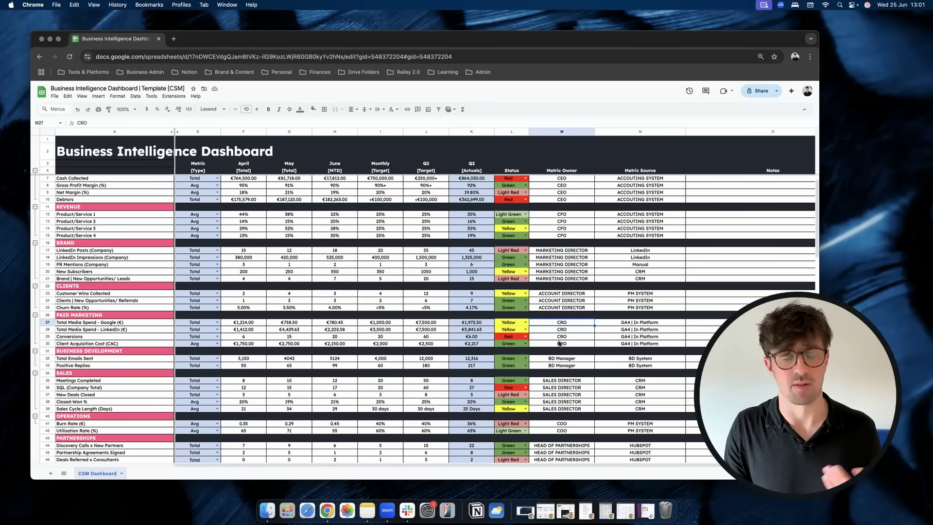
{"action": "scroll", "scroll_direction": "down", "scroll_amount": 3}
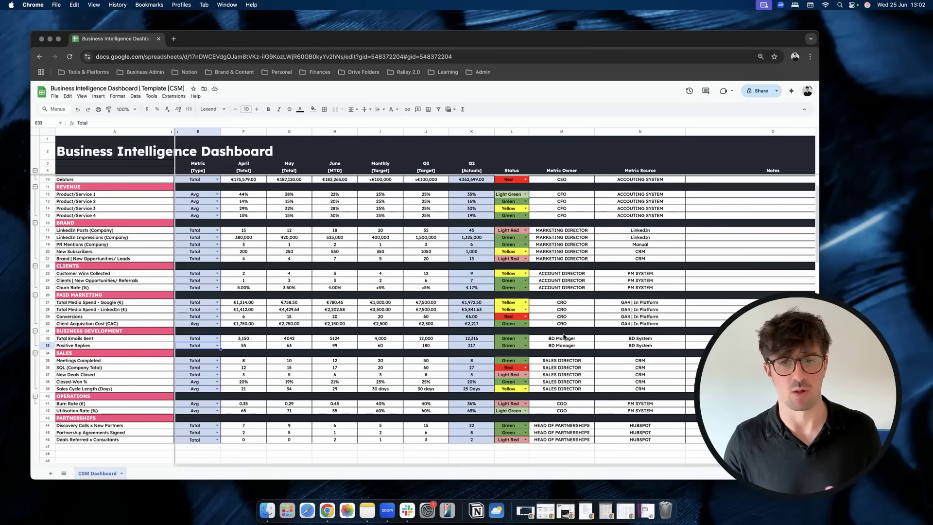
{"action": "left_click", "coordinate": [561, 345]}
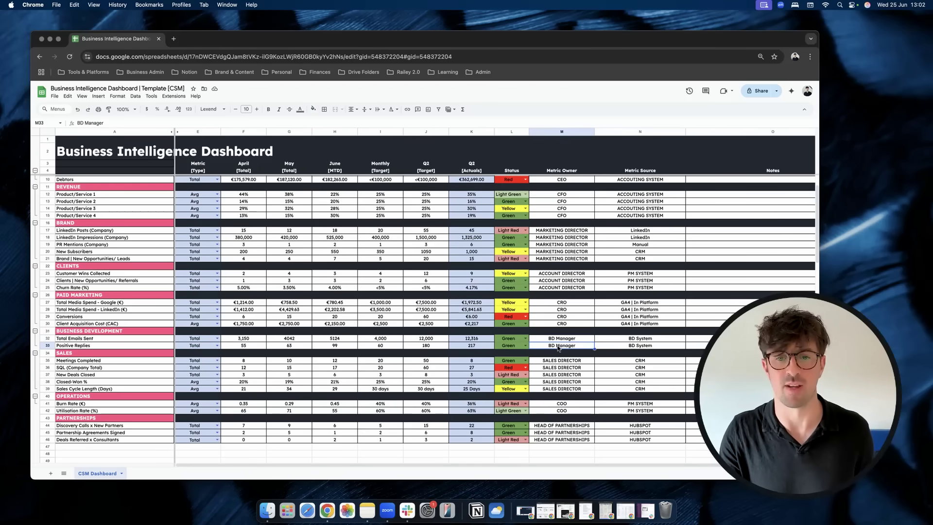
{"action": "scroll", "scroll_direction": "down", "scroll_amount": 3}
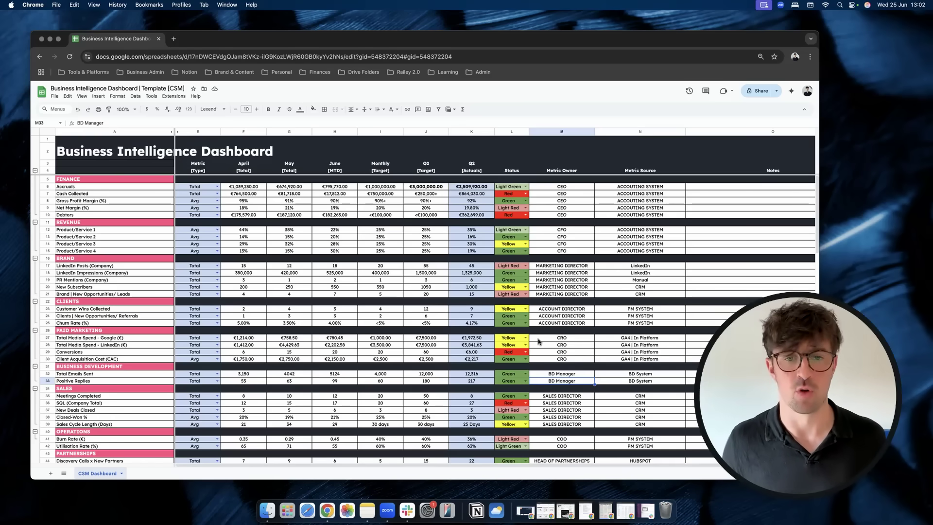
{"action": "left_click", "coordinate": [561, 187]}
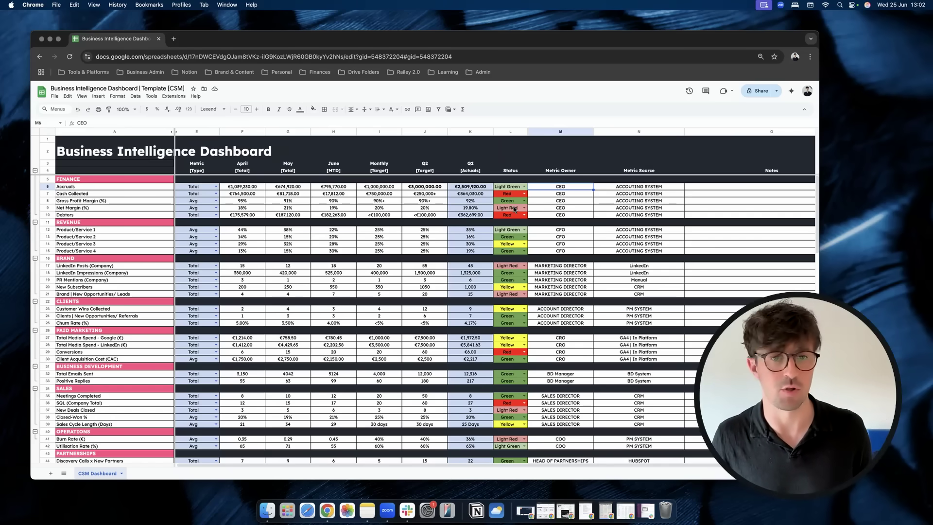
{"action": "mouse_move", "coordinate": [513, 221]}
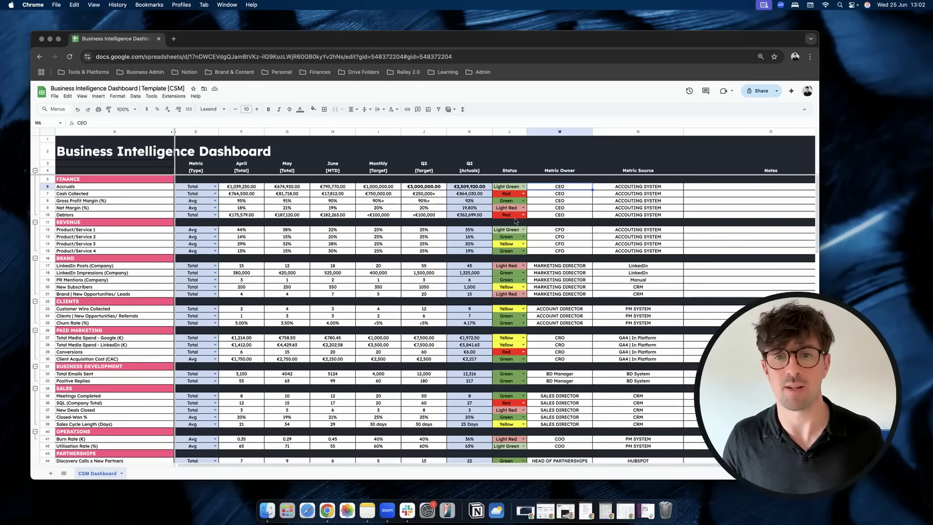
{"action": "mouse_move", "coordinate": [413, 244]}
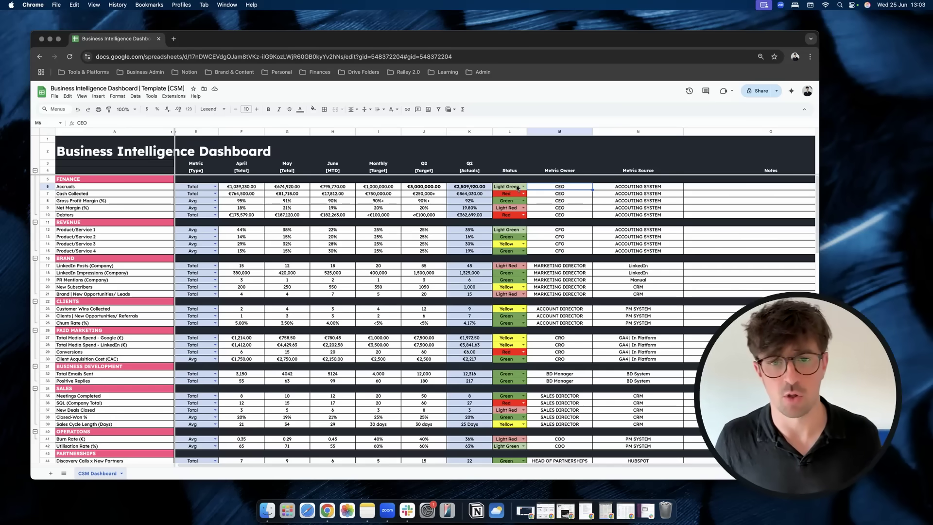
{"action": "left_click", "coordinate": [508, 187]}
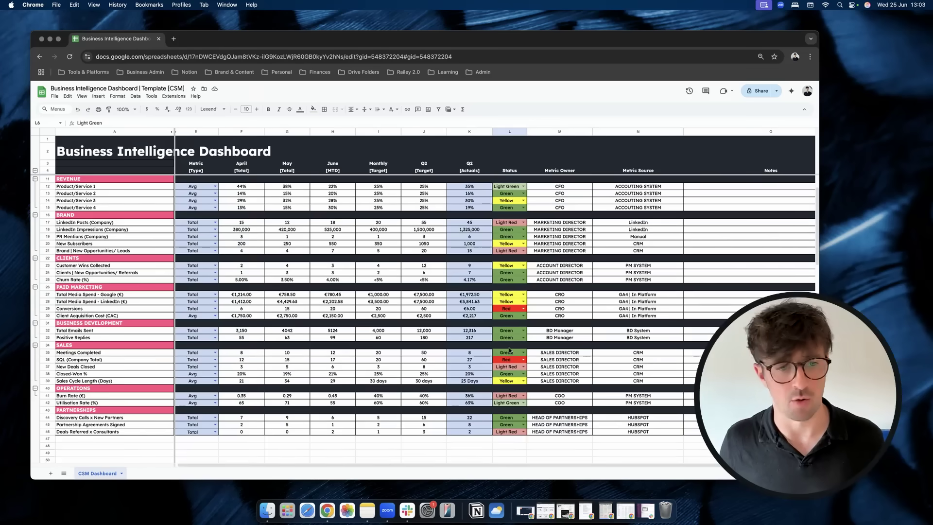
{"action": "left_click", "coordinate": [508, 359]}
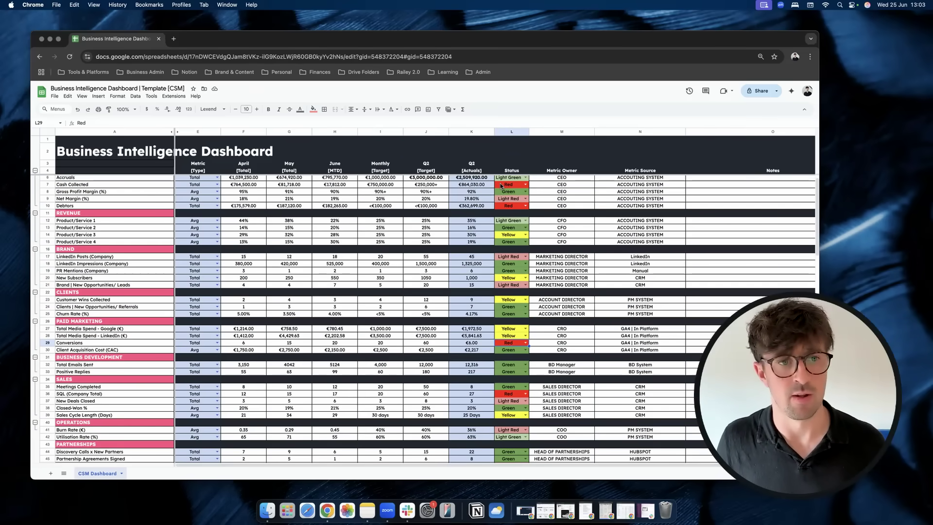
{"action": "scroll", "scroll_direction": "down", "scroll_amount": 3}
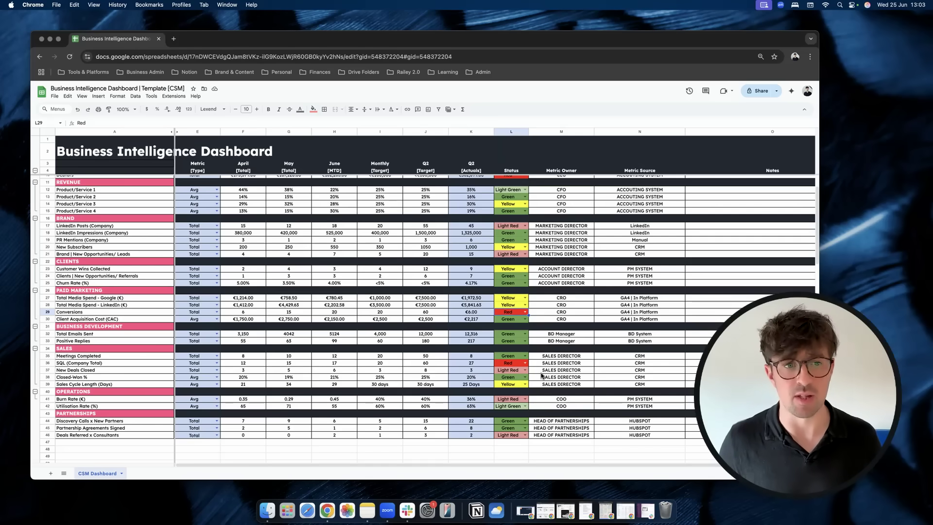
{"action": "mouse_move", "coordinate": [359, 268]}
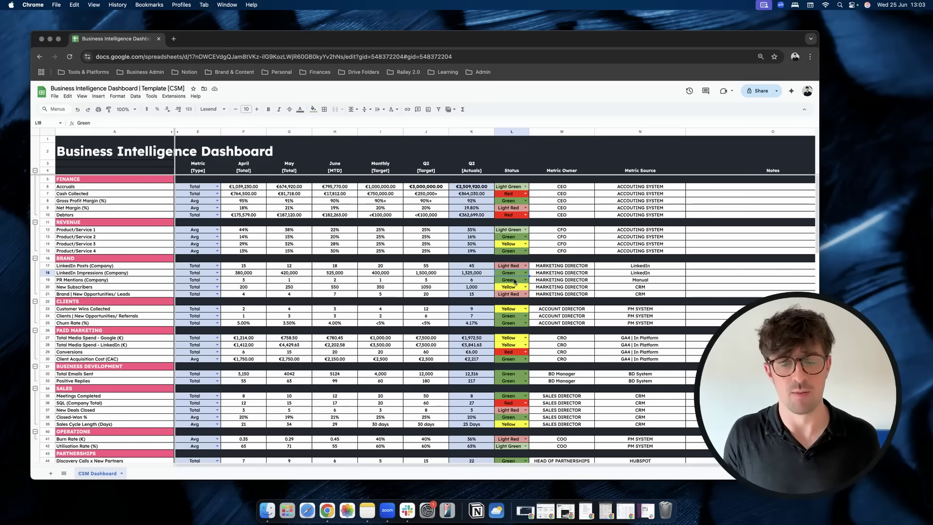
{"action": "left_click", "coordinate": [511, 280]}
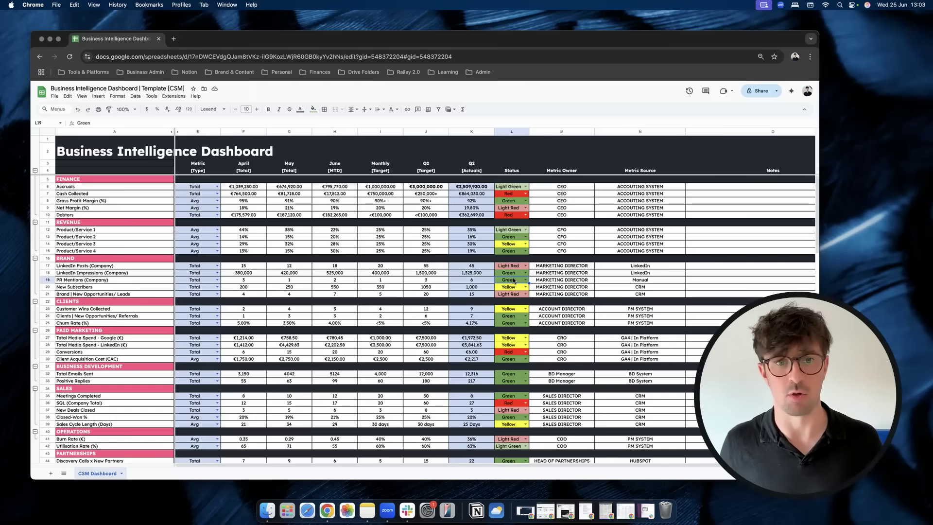